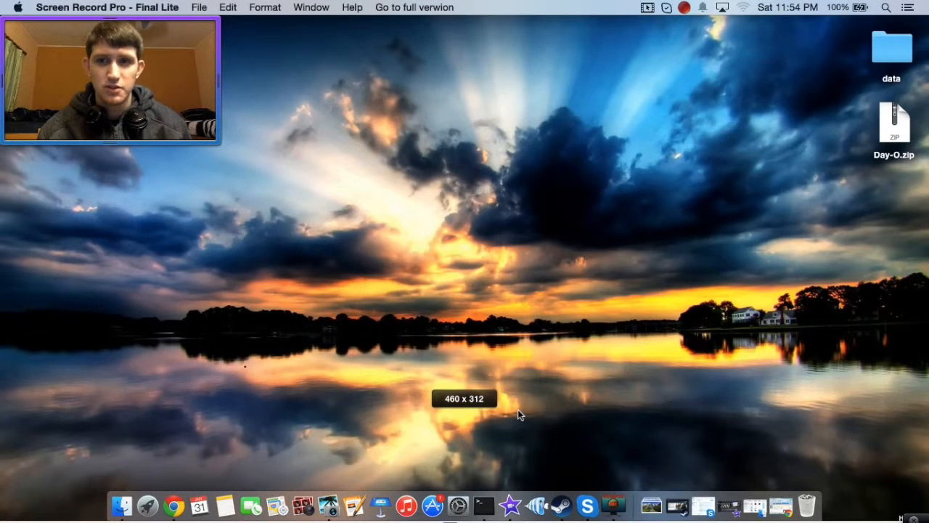
mouse_move(513, 409)
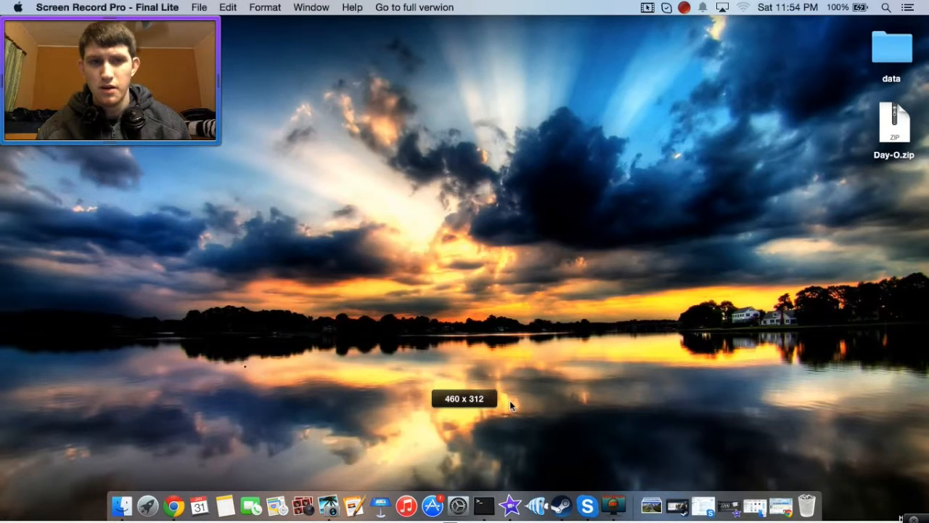
mouse_move(758, 87)
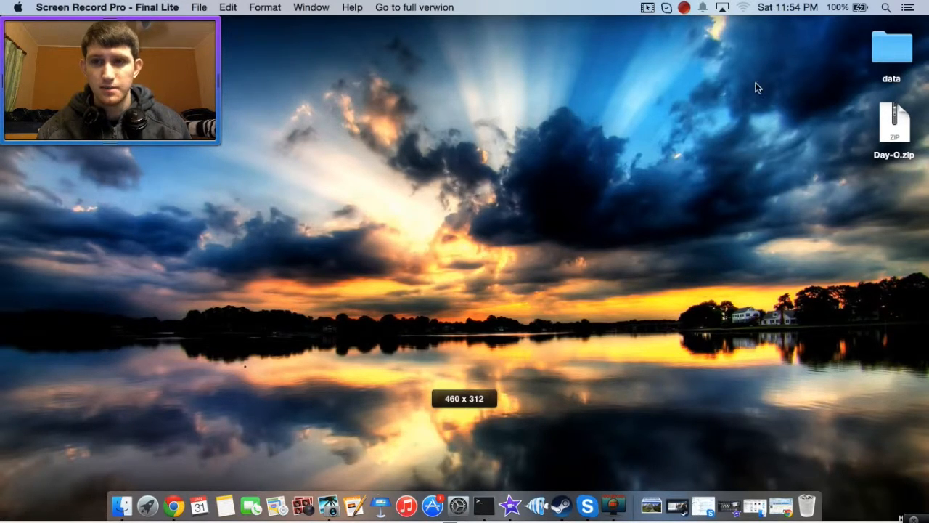
mouse_move(678, 61)
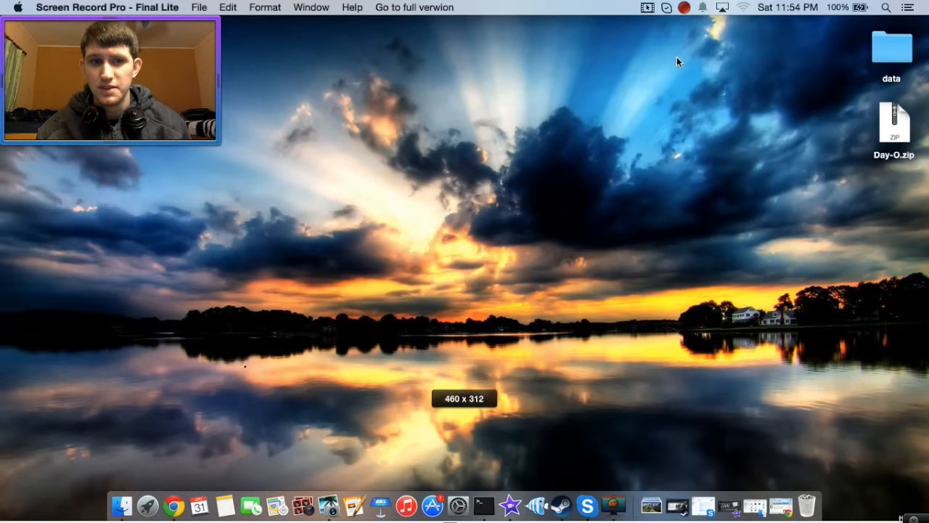
Check the menu bar clock options, revisit the Day-O download page, then hide the browser
click(788, 9)
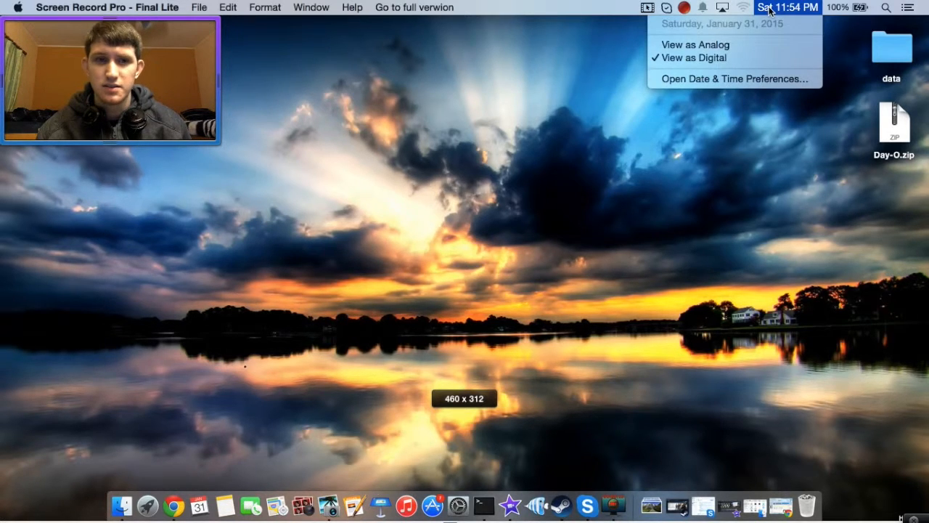
mouse_move(749, 131)
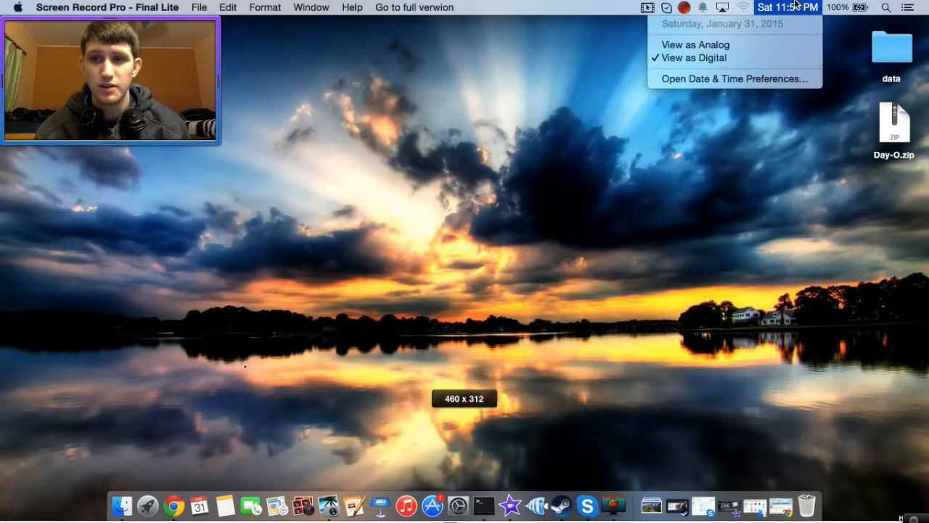
click(742, 117)
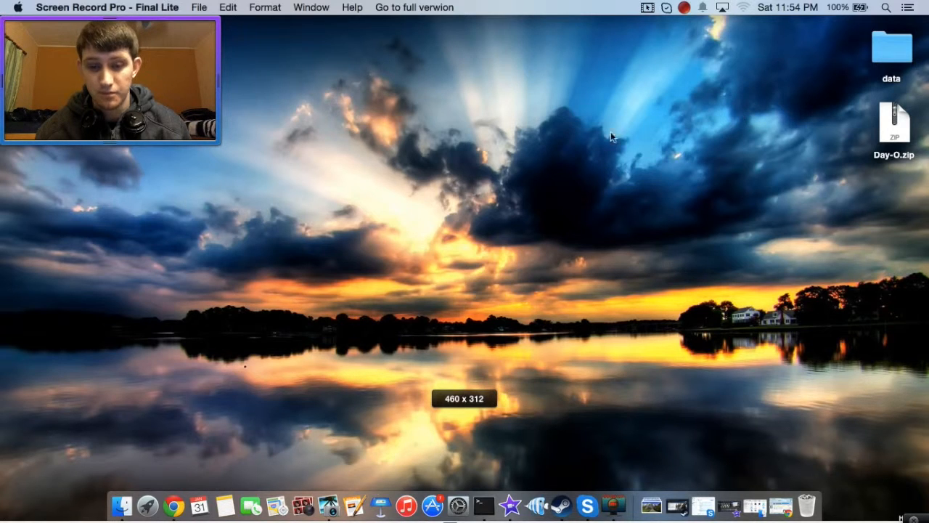
mouse_move(171, 511)
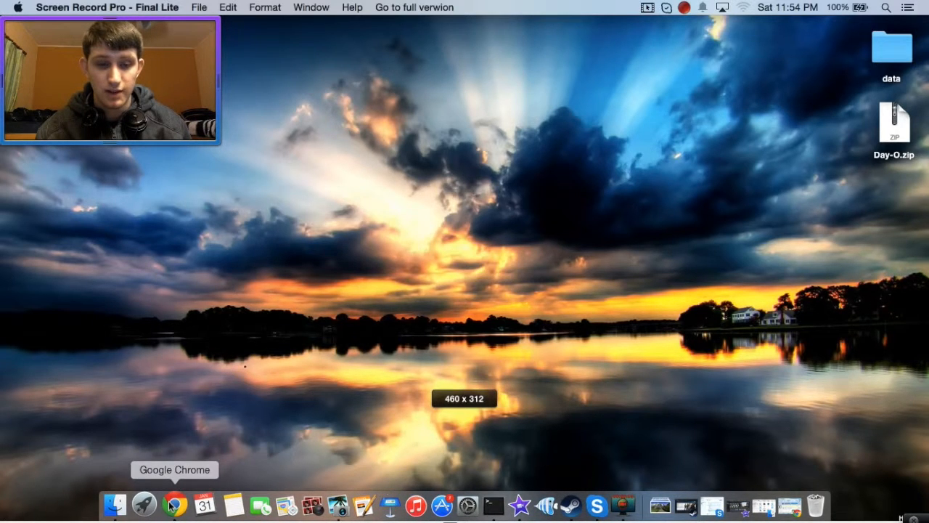
click(173, 507)
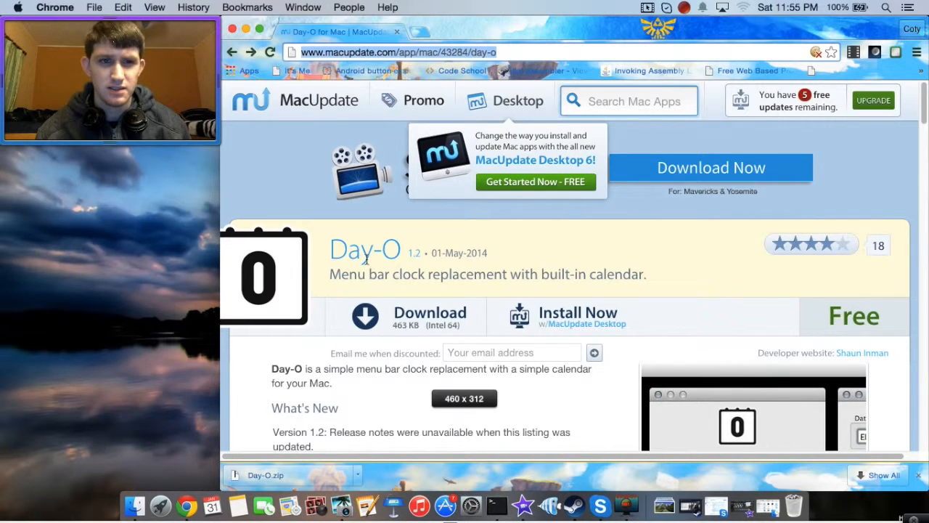
mouse_move(331, 274)
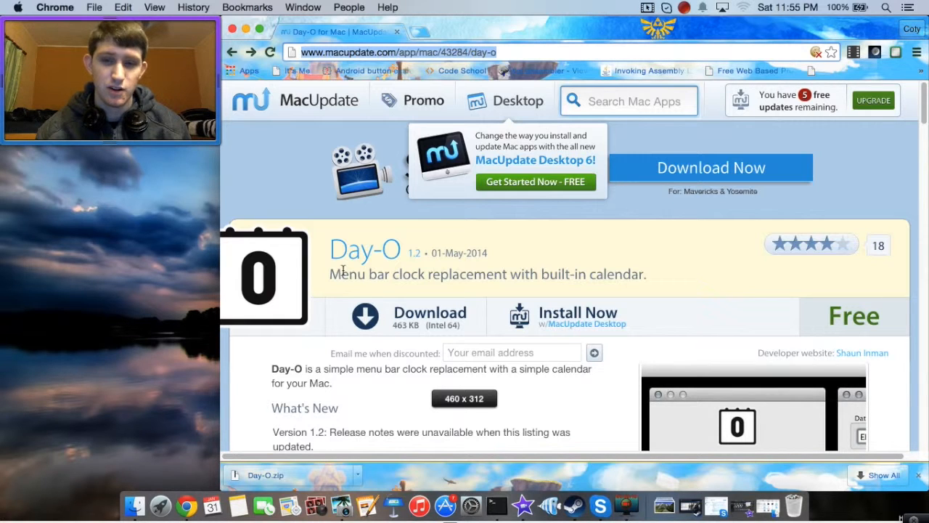
double_click(355, 249)
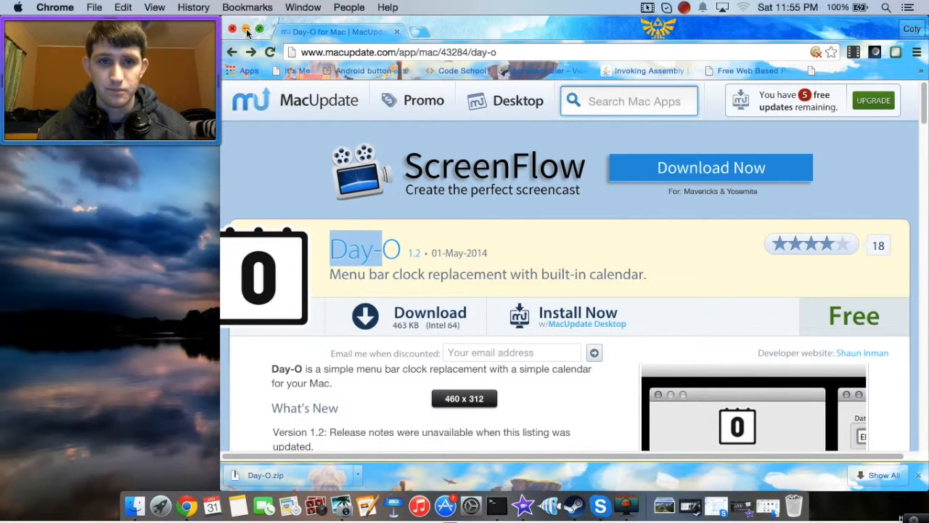
click(234, 31)
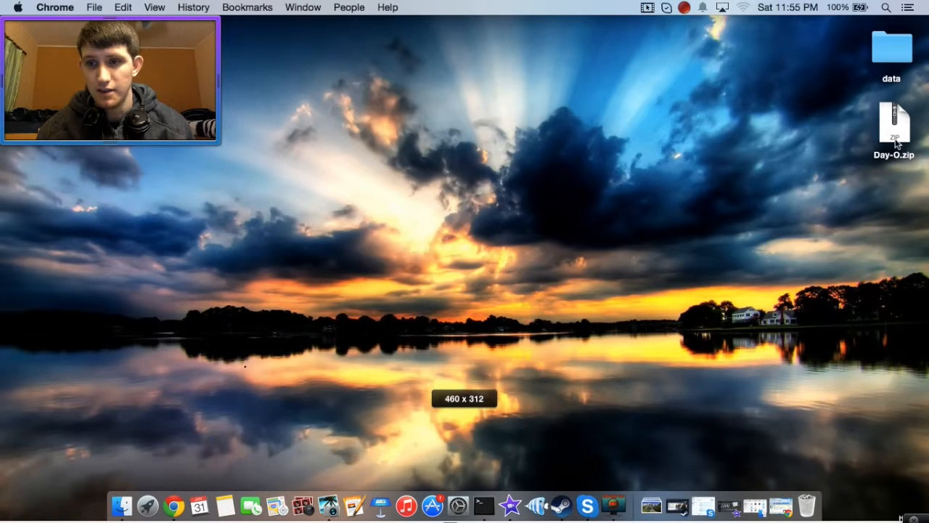
Unzip Day-O.zip, open the Day-O folder, and drag Day-O.app into Applications
click(894, 129)
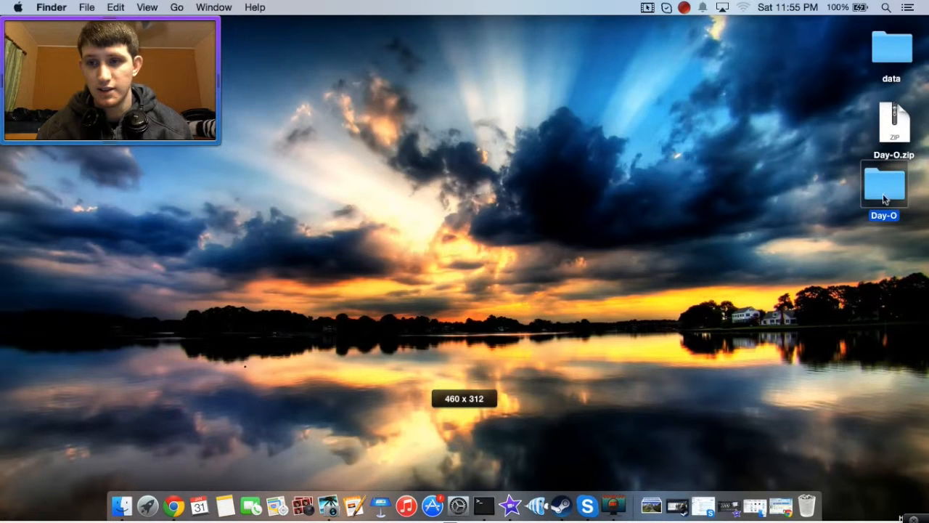
double_click(891, 183)
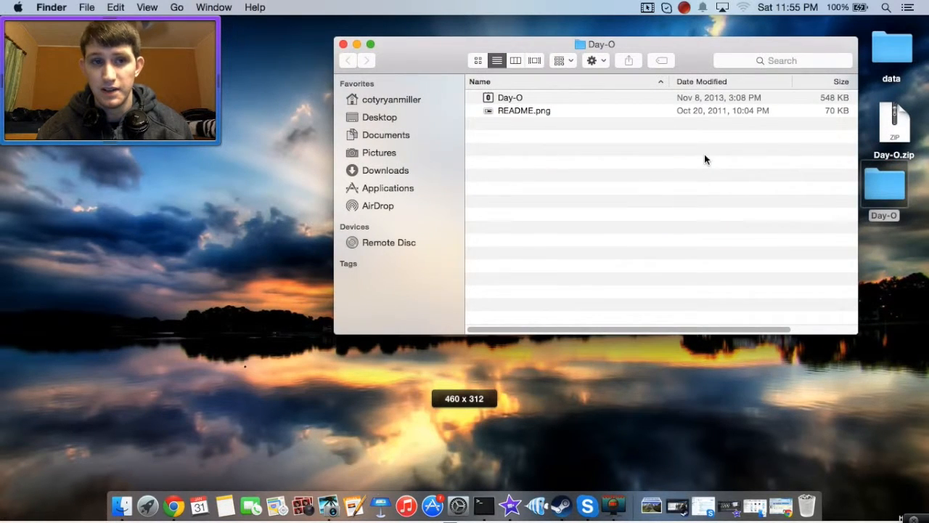
click(144, 502)
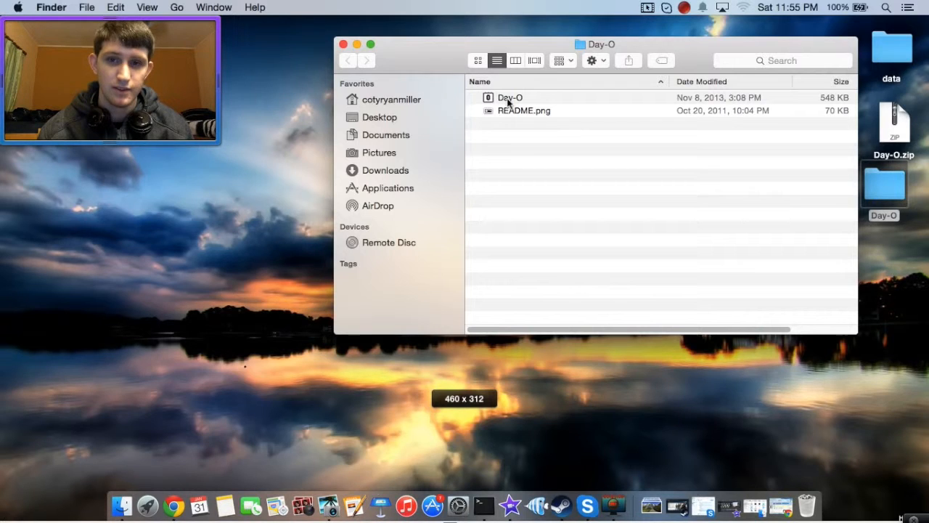
double_click(510, 98)
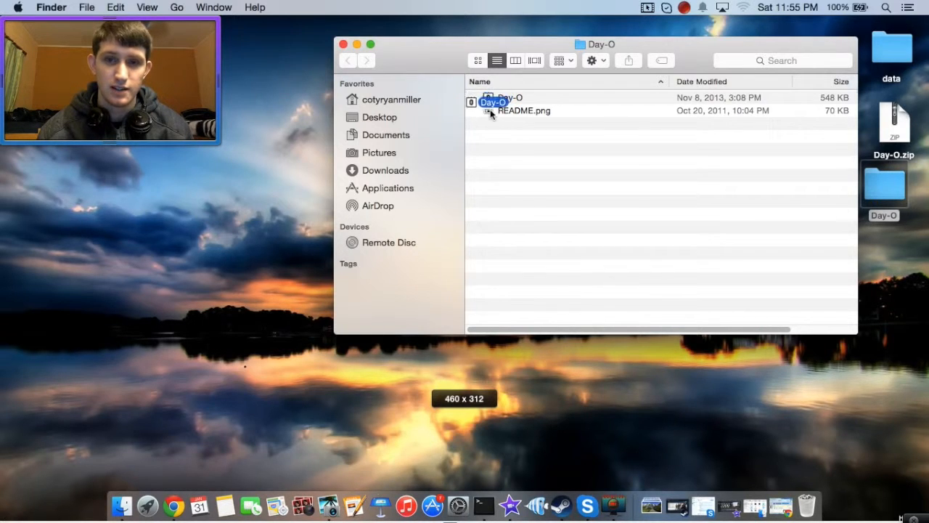
drag(494, 101, 483, 165)
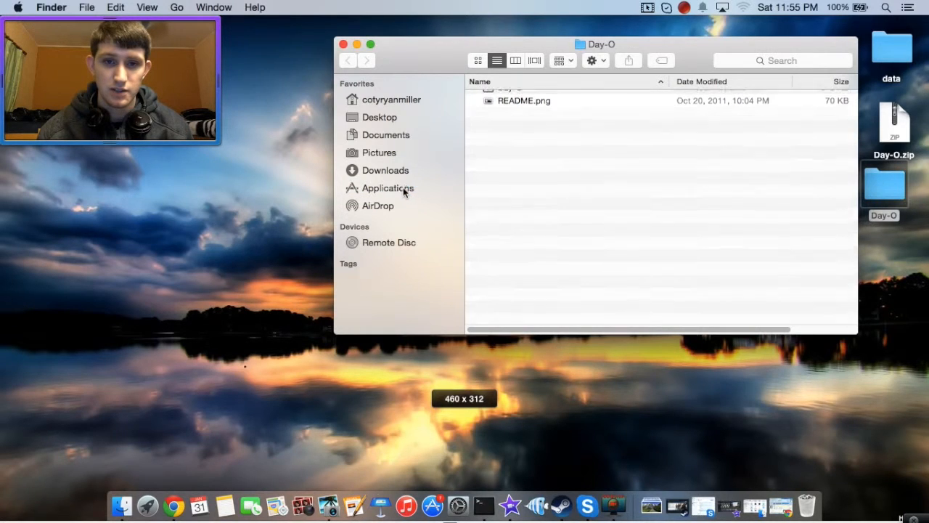
Launch Day-O from Applications, accept the downloaded-app warning, and show its calendar menu
click(387, 188)
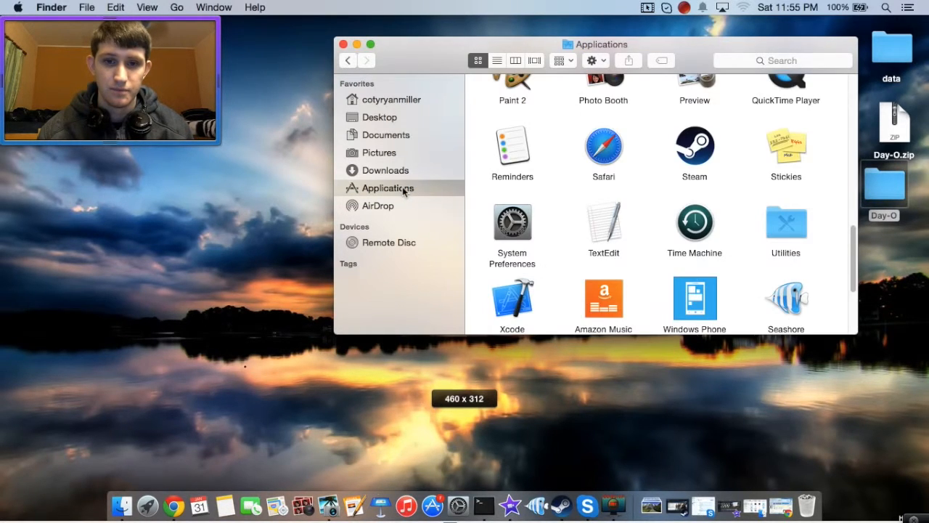
scroll(down, 3)
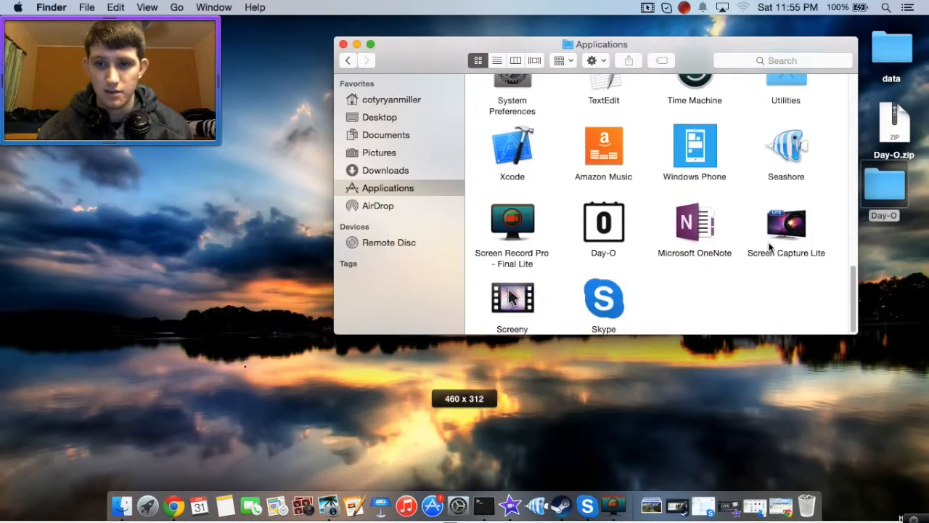
click(603, 223)
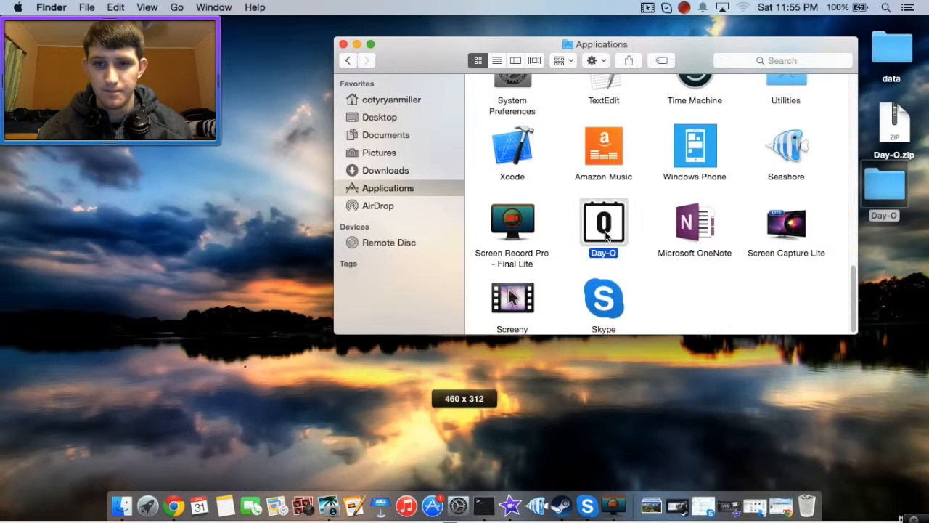
click(604, 221)
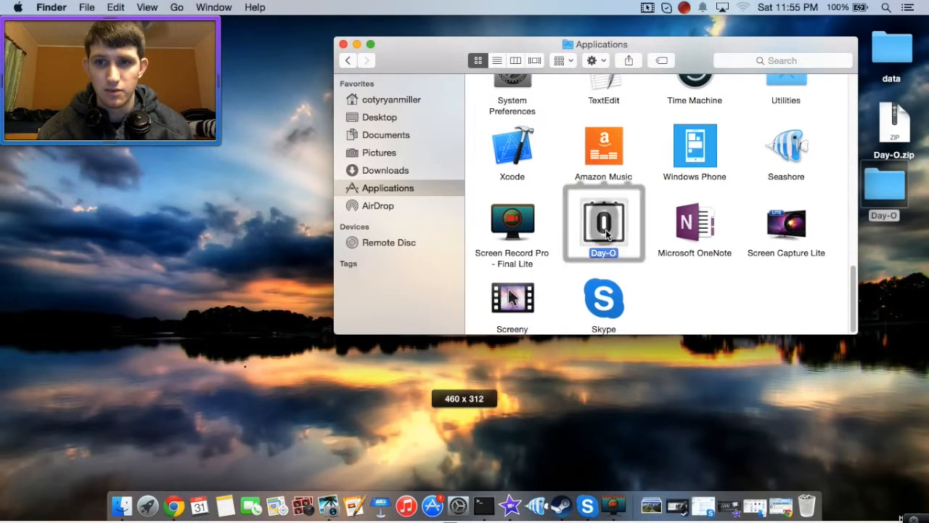
double_click(603, 222)
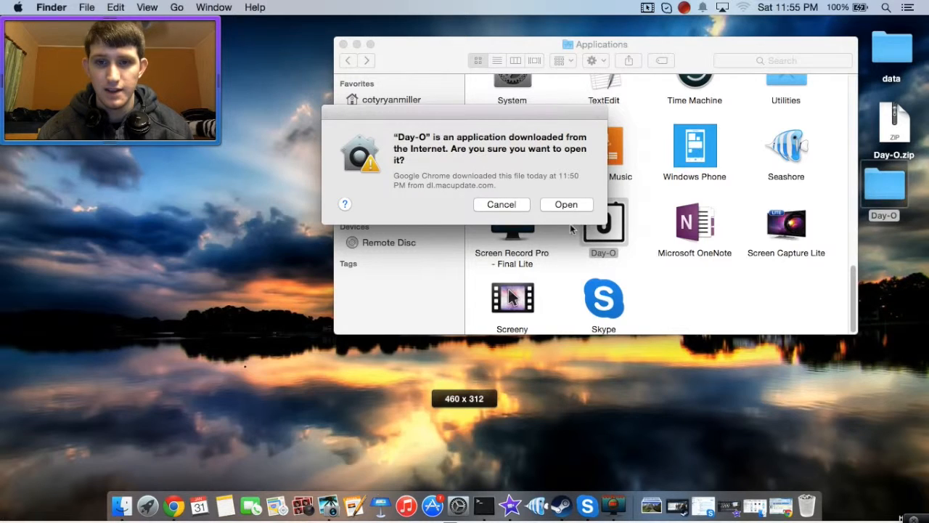
click(566, 204)
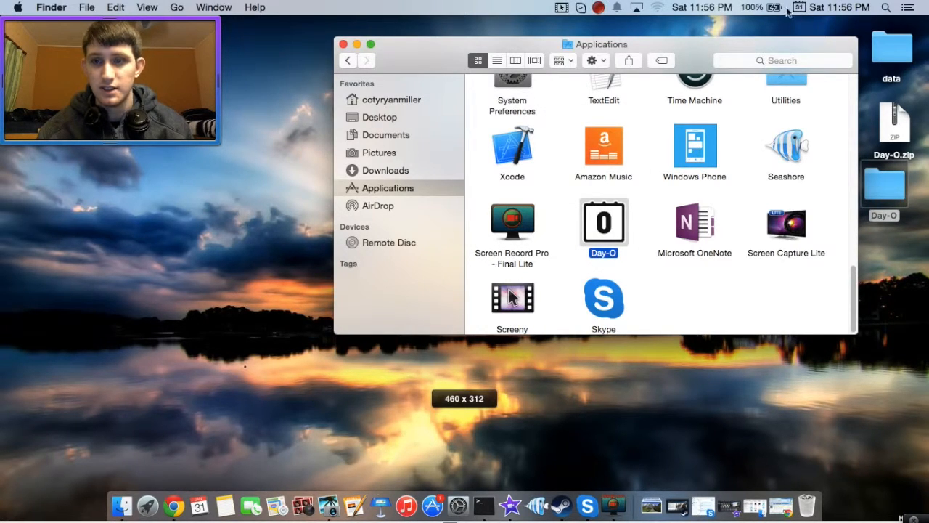
click(811, 8)
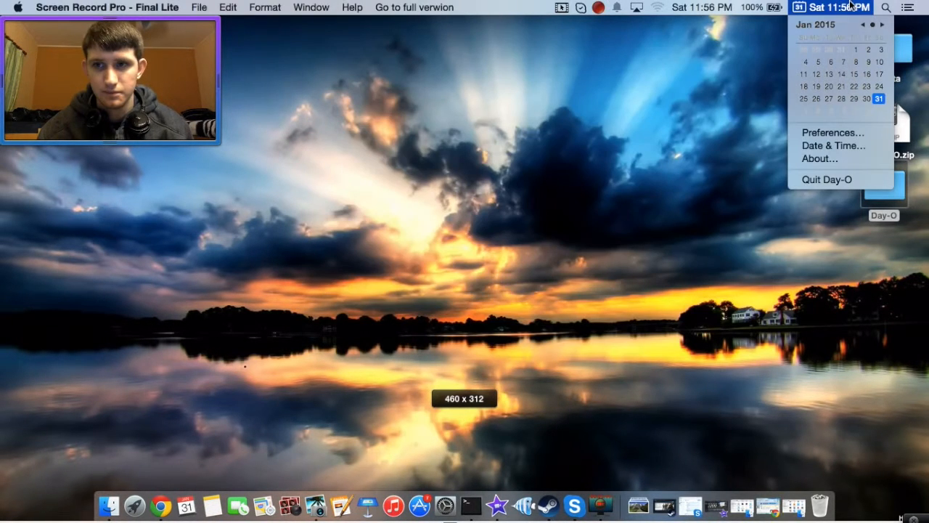
mouse_move(844, 133)
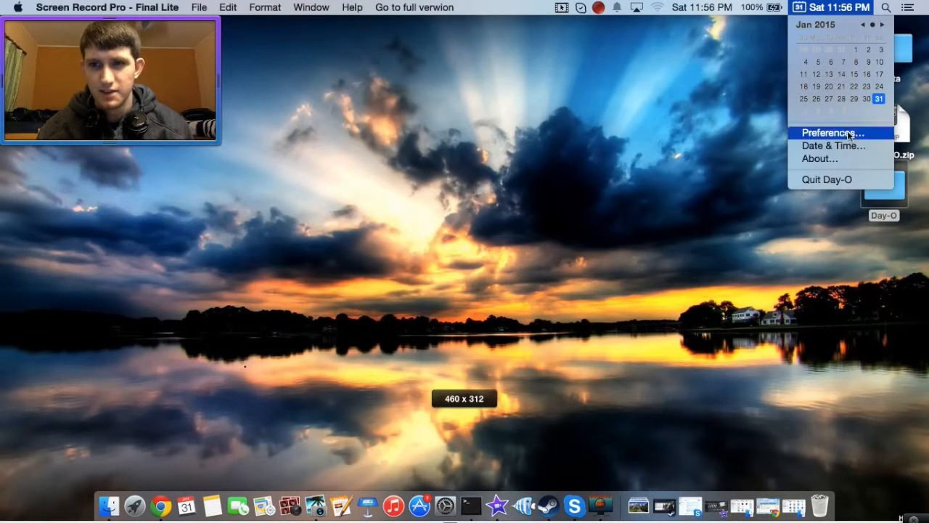
mouse_move(704, 20)
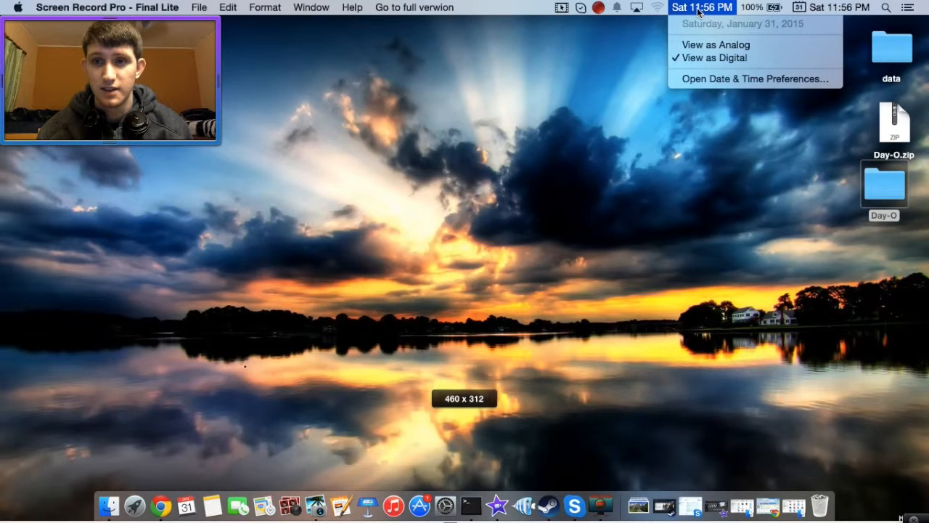
mouse_move(839, 7)
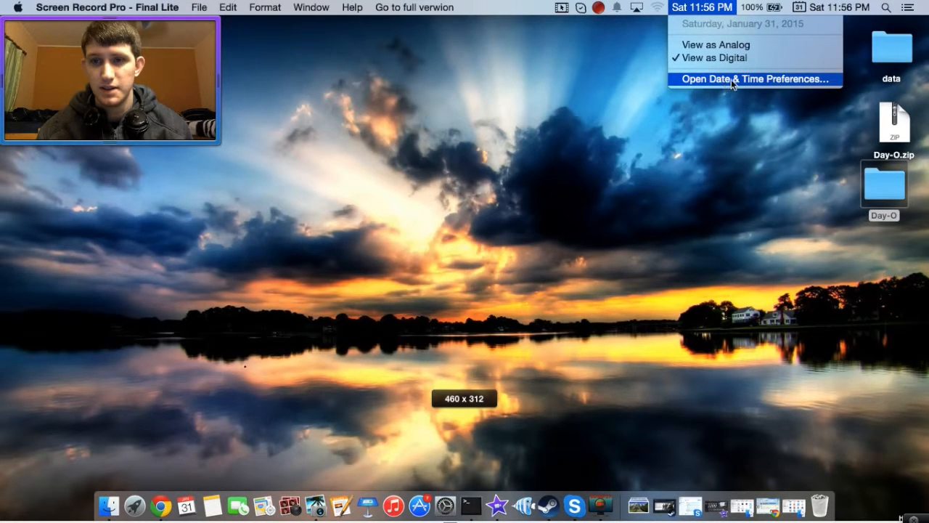
Open Date & Time Preferences from the system clock's menu
click(754, 79)
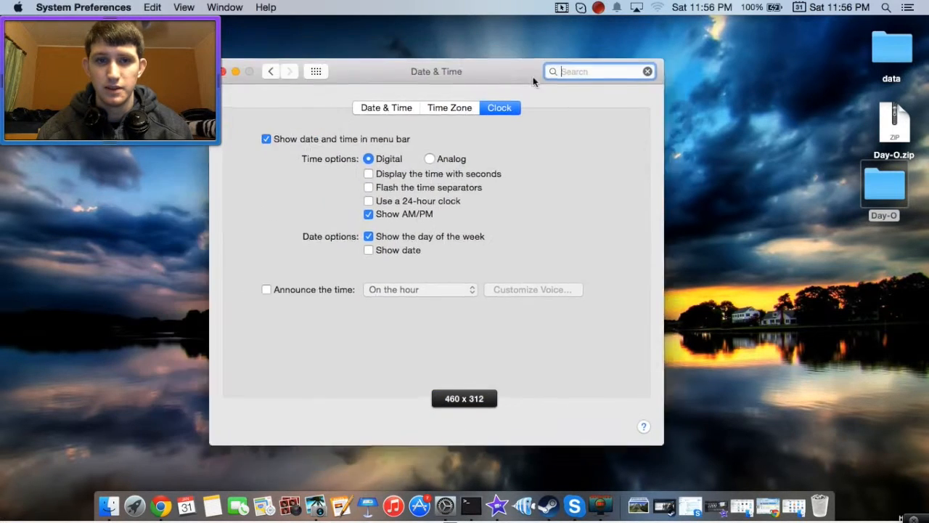
Untick 'Show date and time in menu bar' and close the Date & Time window
drag(436, 71, 497, 66)
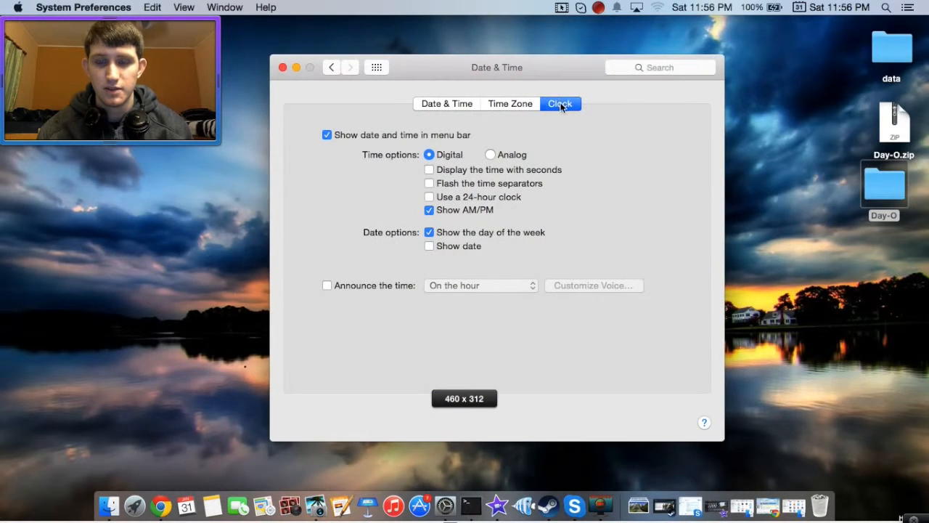
mouse_move(347, 143)
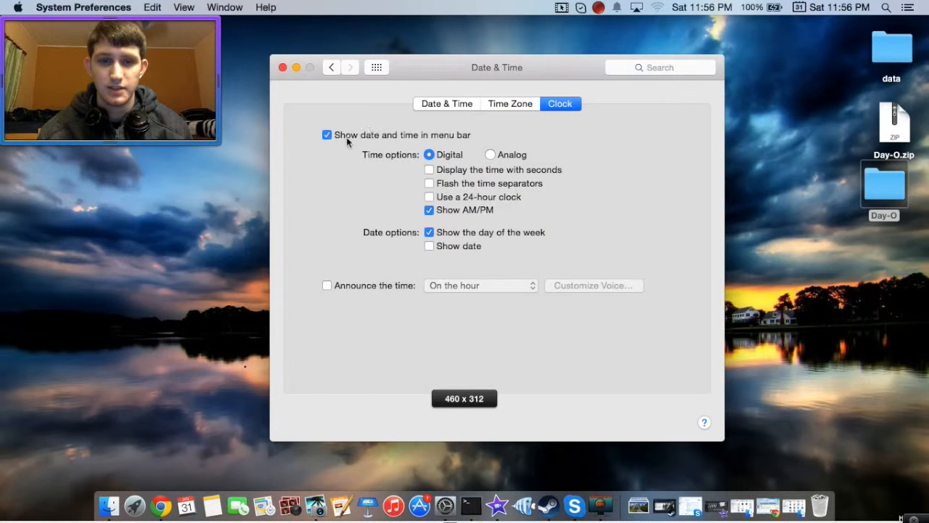
mouse_move(370, 144)
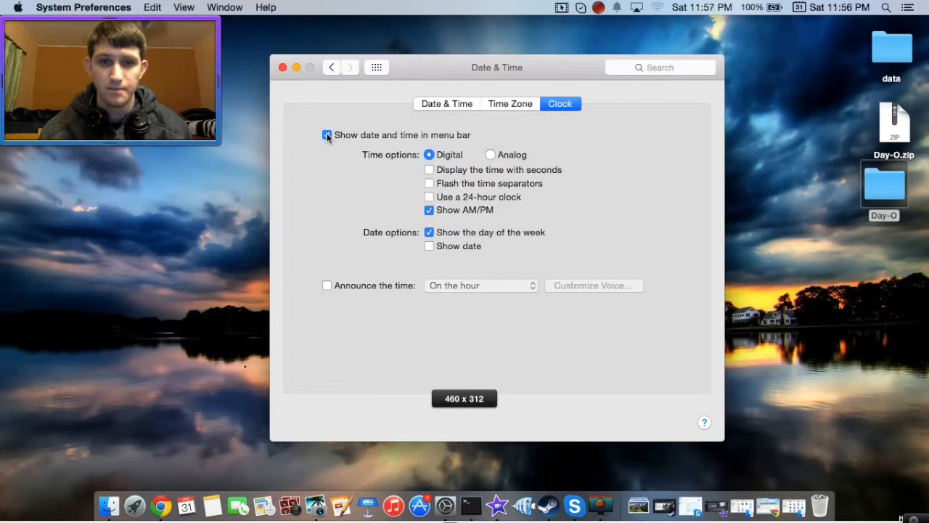
click(327, 135)
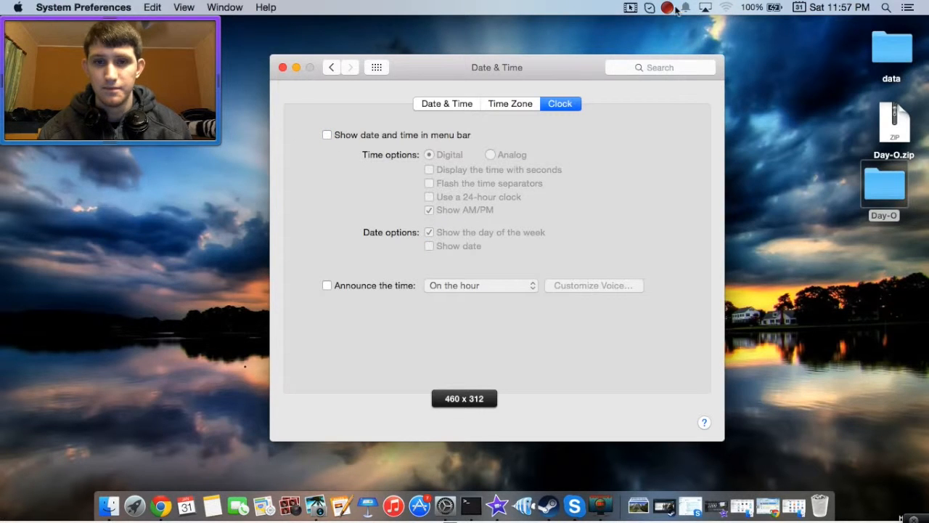
click(284, 67)
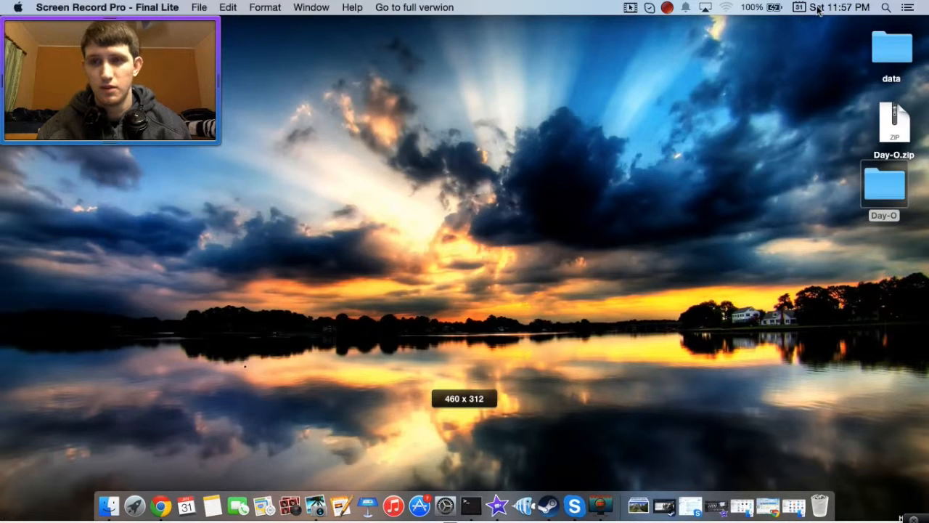
Enable 'Launch Day-O at login' in Day-O's Preferences
click(800, 11)
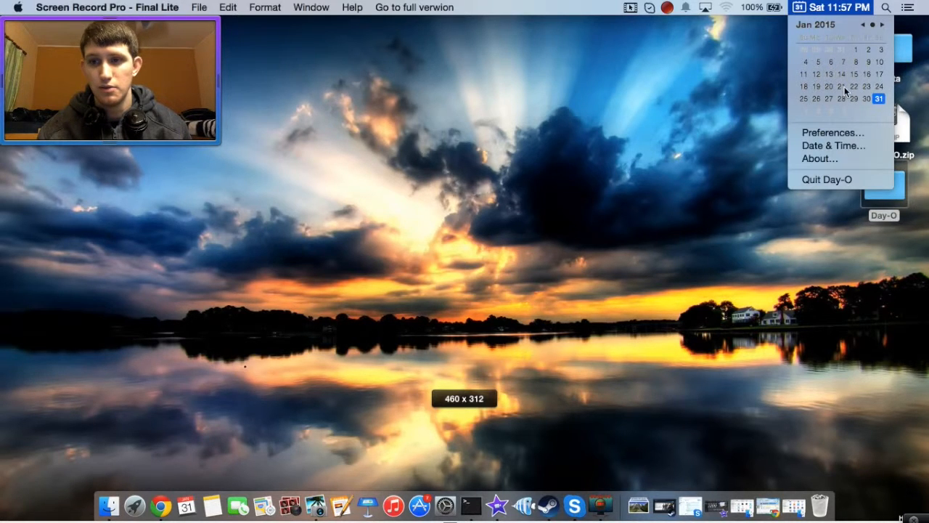
mouse_move(839, 133)
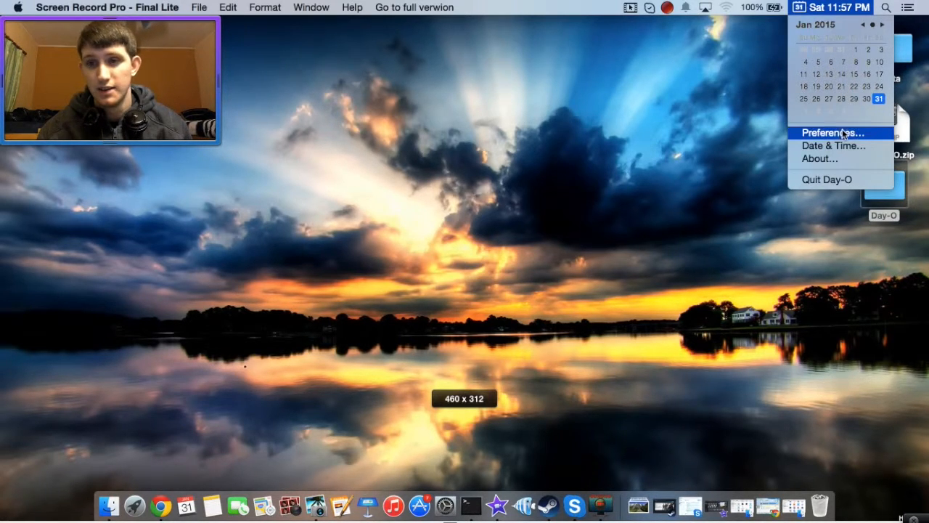
click(835, 132)
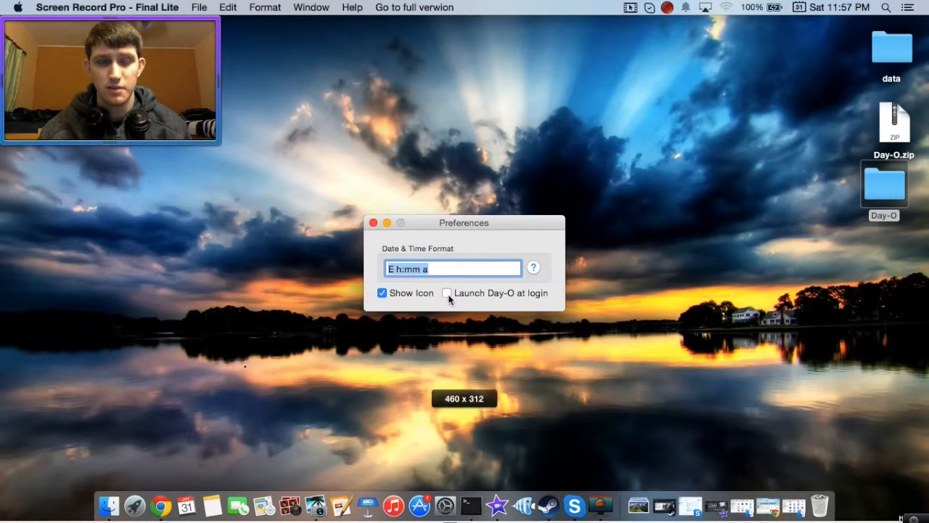
click(448, 293)
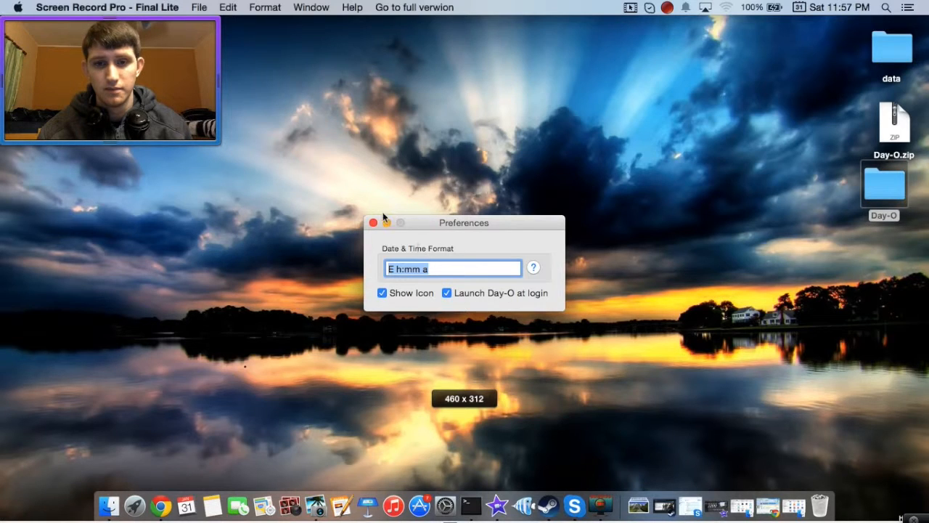